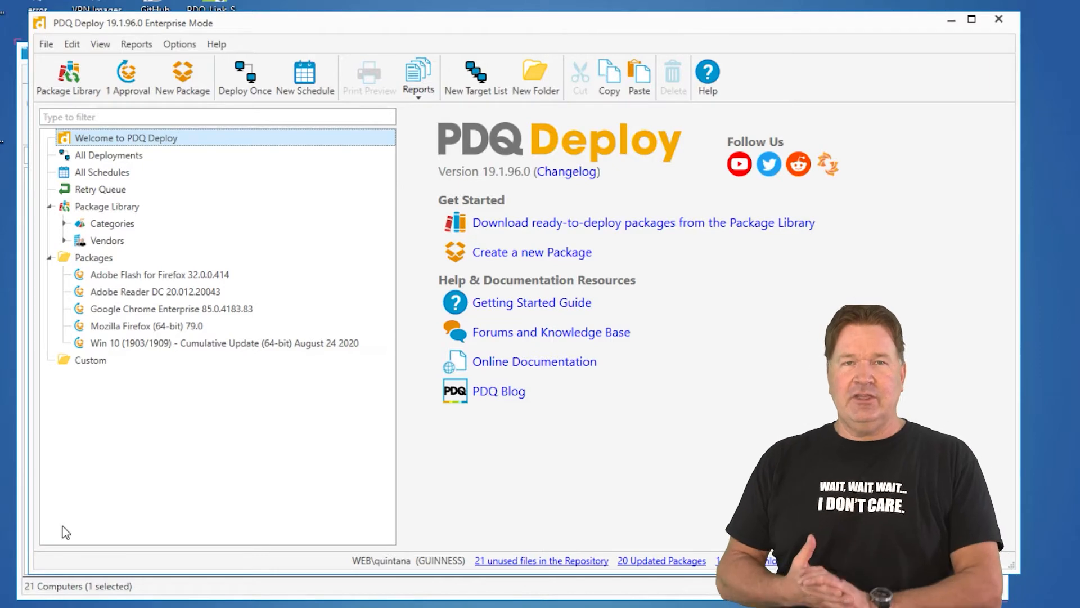
pyautogui.moveTo(81, 527)
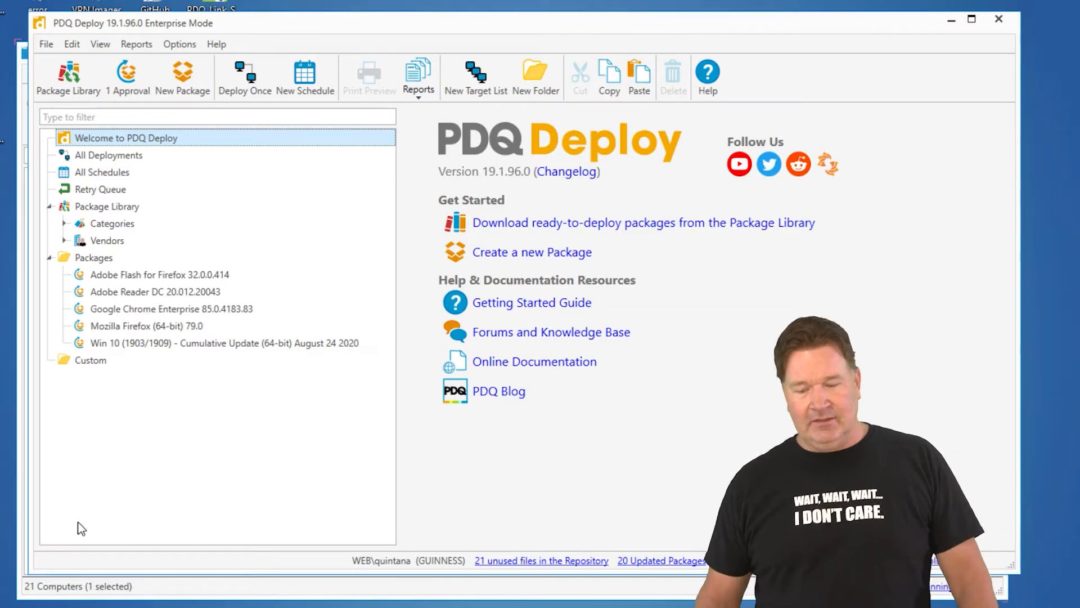
# Step: Open the Package Library from the left tree
pyautogui.click(106, 206)
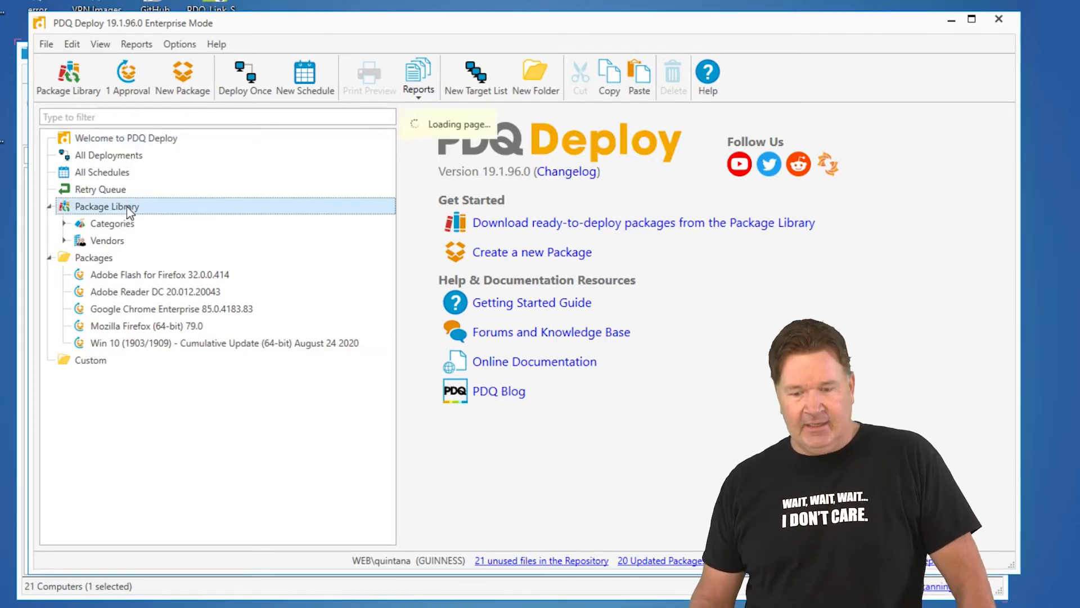
# Step: Filter the Package Library by 'win' to show 27 of 316 packages
pyautogui.click(106, 206)
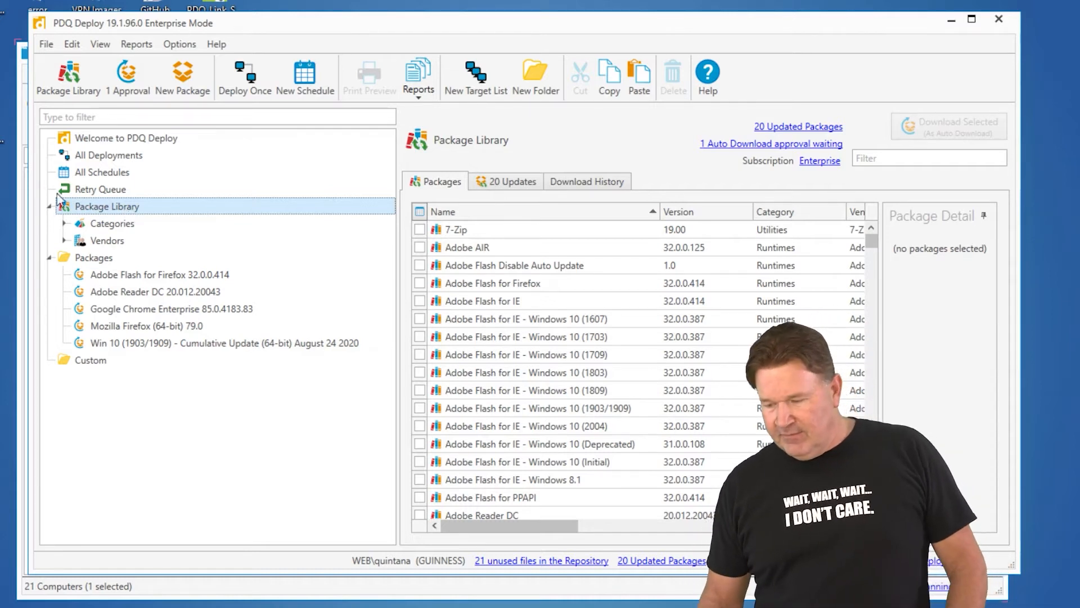
pyautogui.moveTo(765, 162)
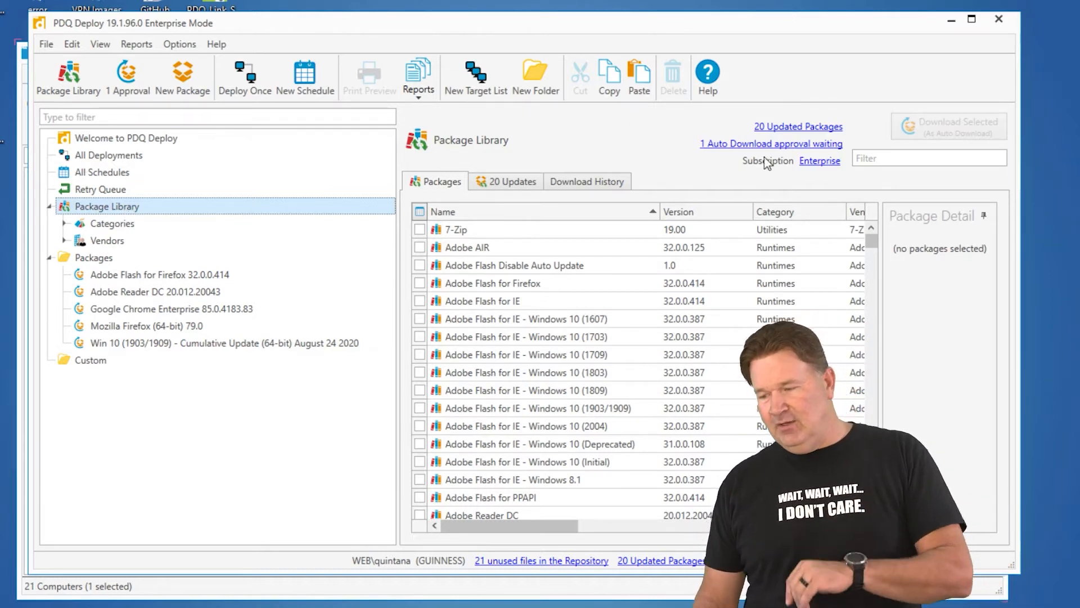
pyautogui.write('wi')
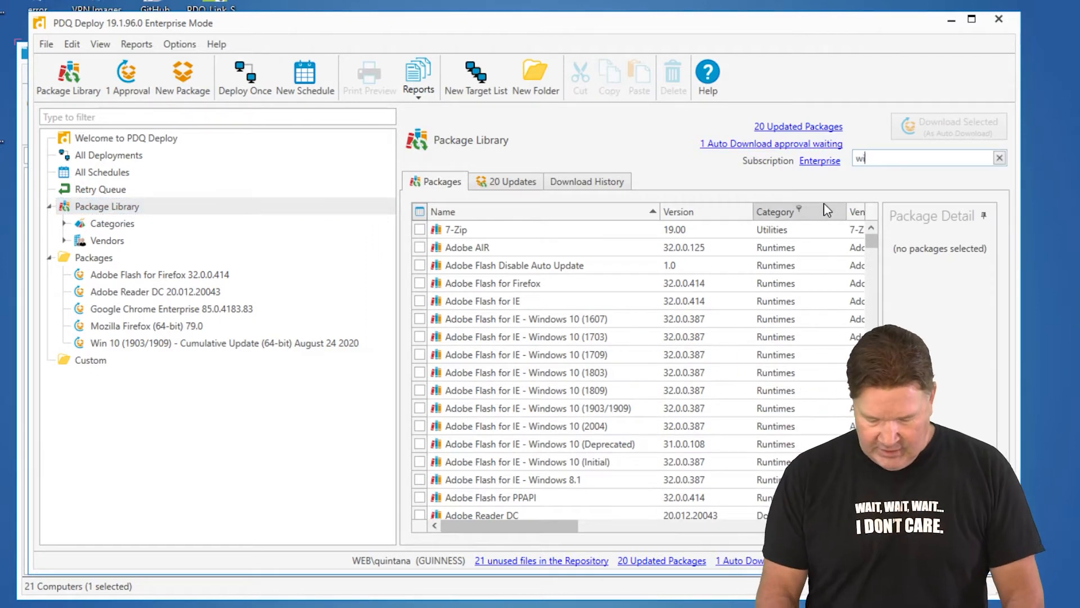
pyautogui.write('in')
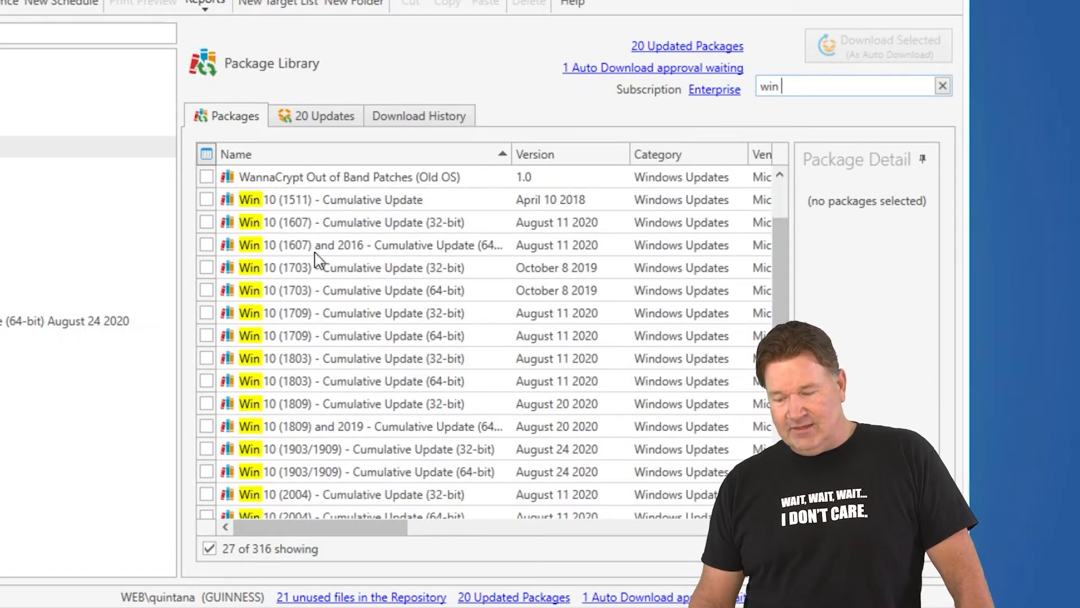
pyautogui.moveTo(378, 267)
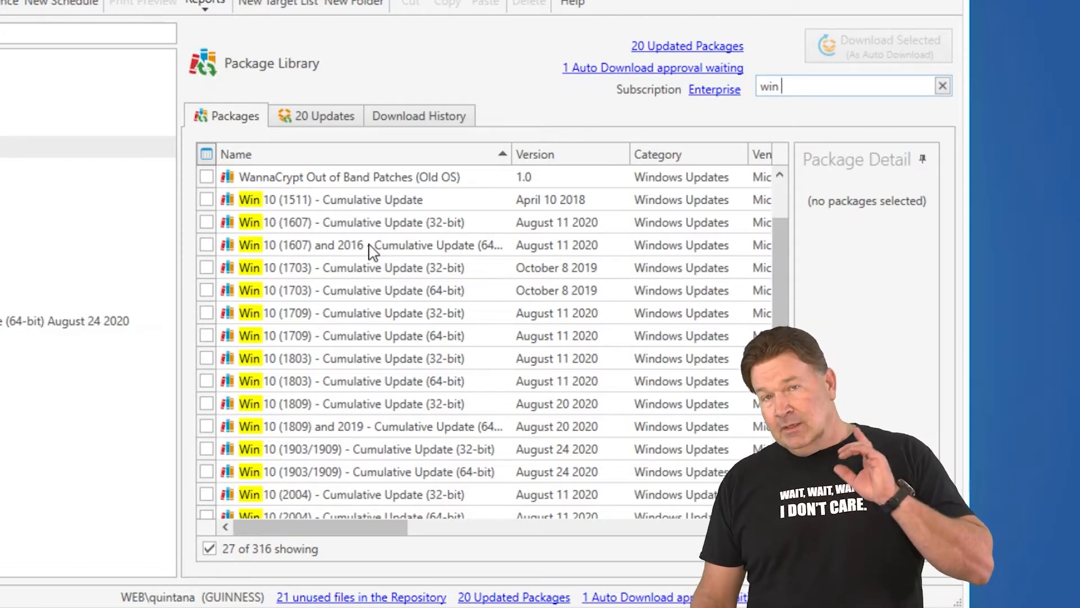
pyautogui.scroll(-3)
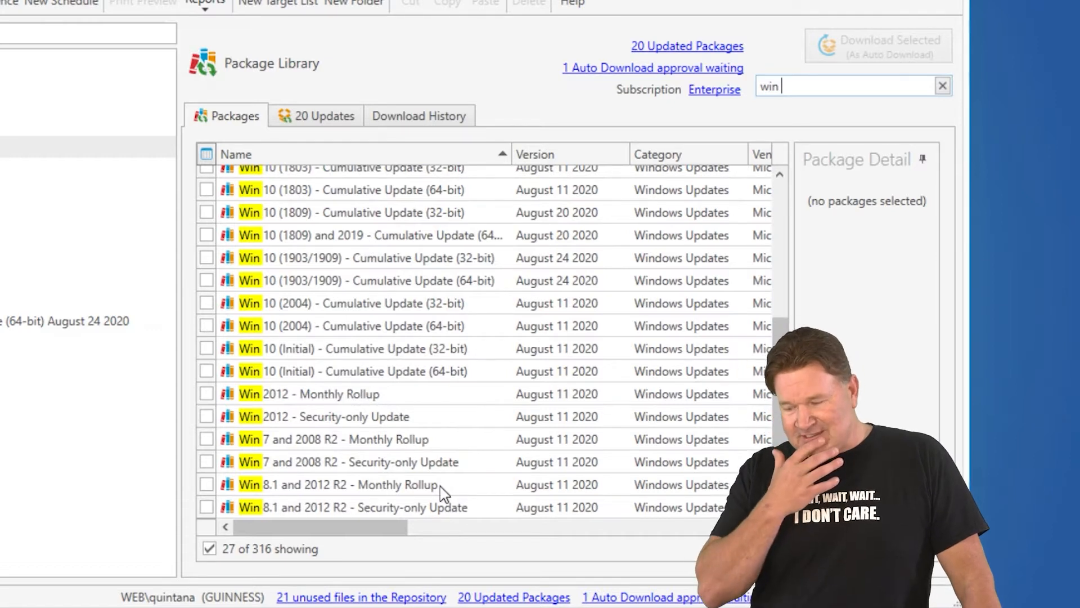
pyautogui.moveTo(320, 492)
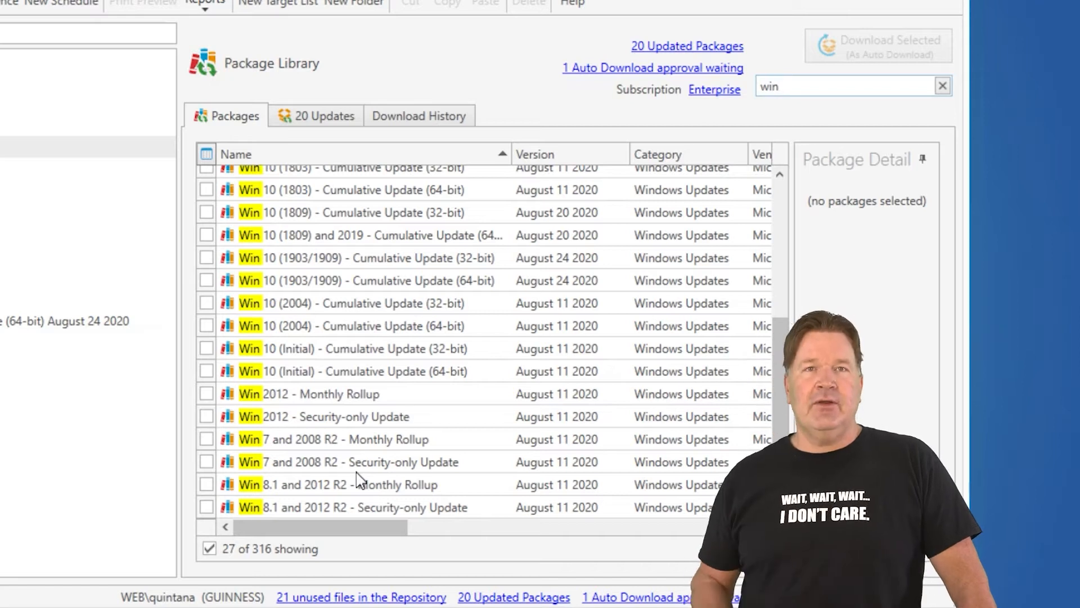
pyautogui.moveTo(74, 395)
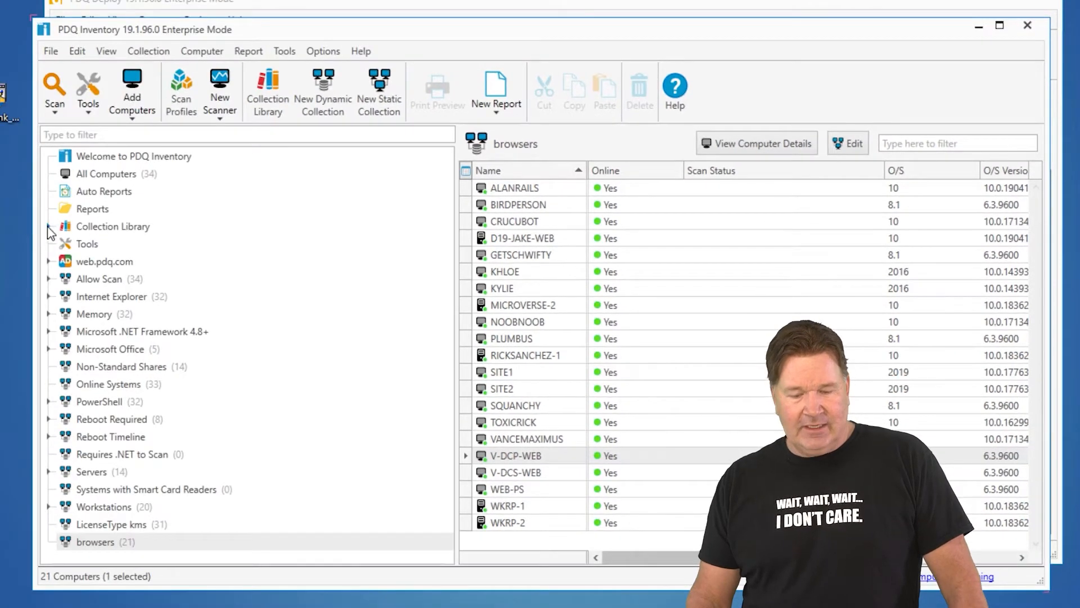
# Step: Scroll the Collection Library down to the Windows 10 Version 1903 cumulative-update collections
pyautogui.scroll(-3)
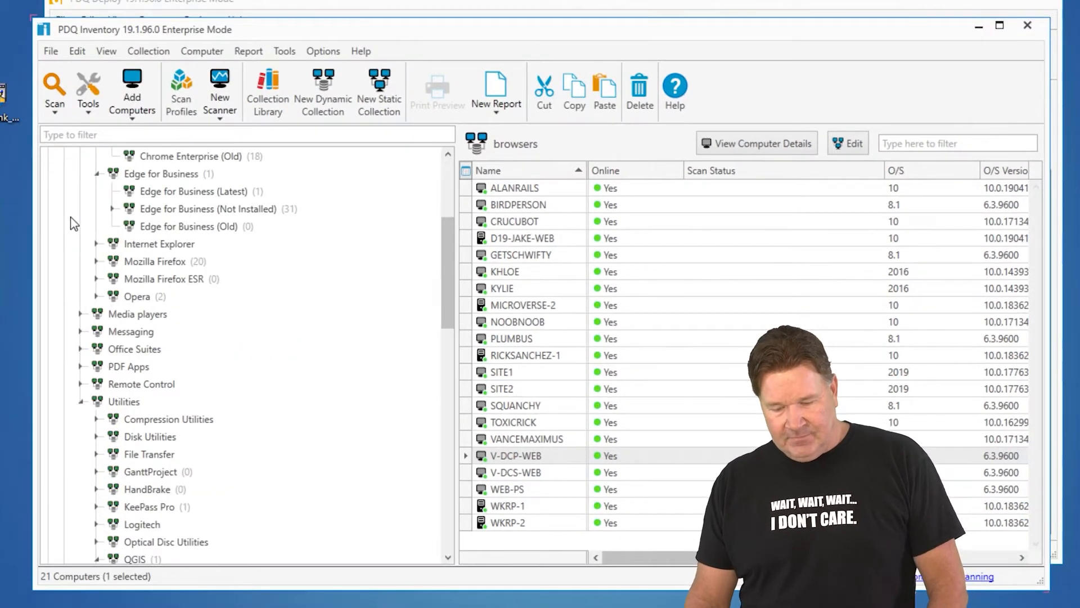
pyautogui.scroll(-3)
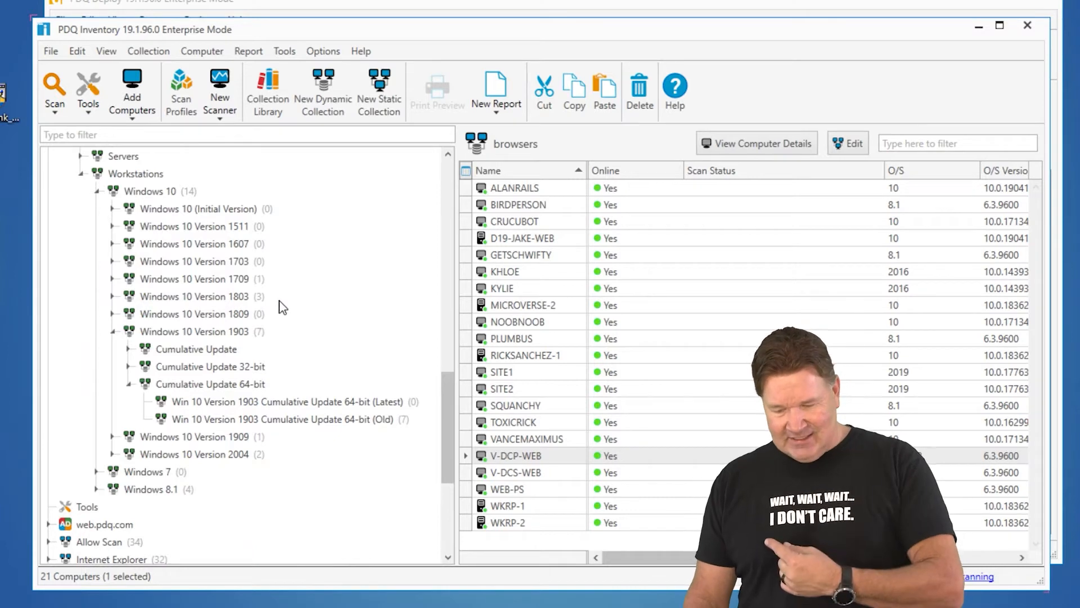
pyautogui.moveTo(248, 381)
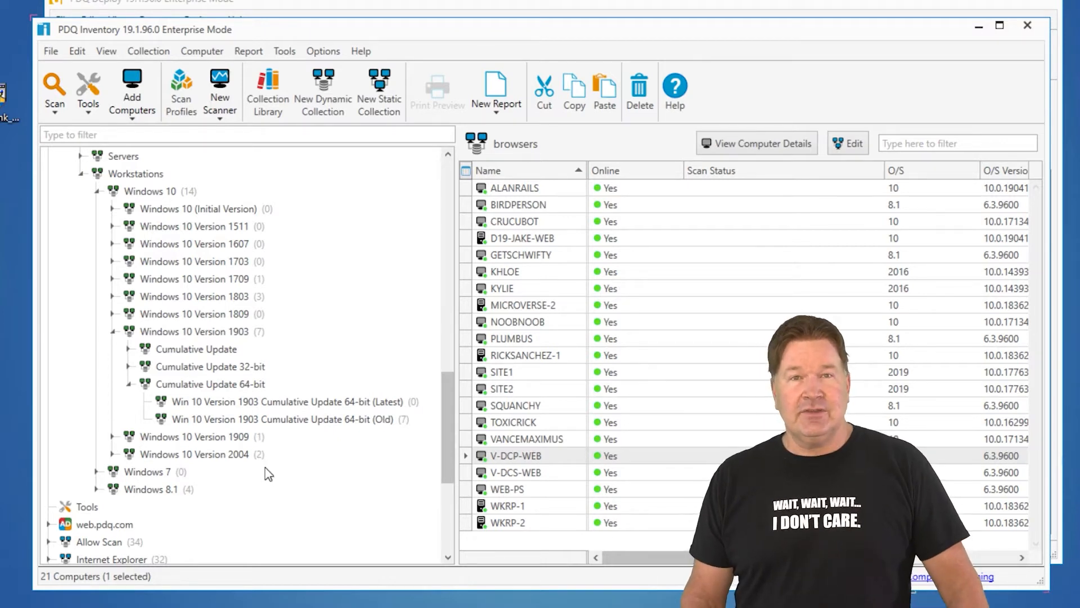
pyautogui.moveTo(249, 467)
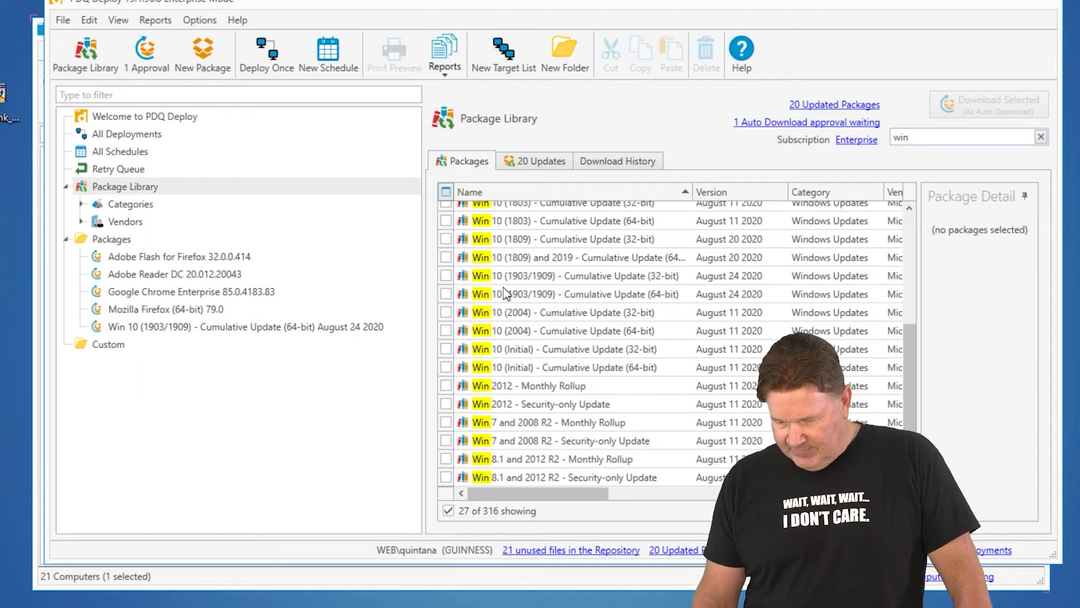
pyautogui.moveTo(568, 301)
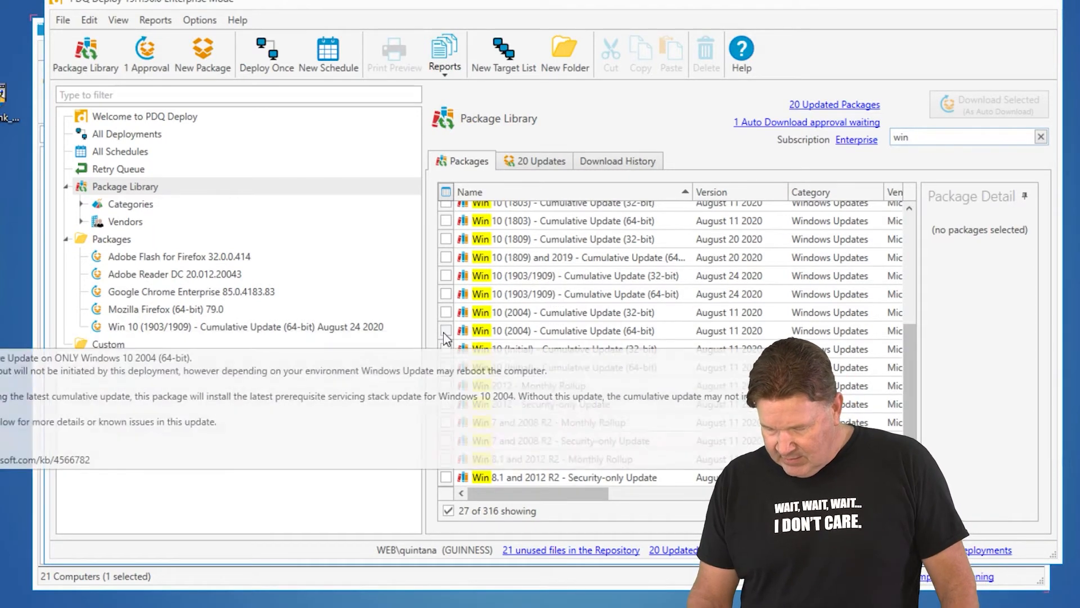
# Step: Select Win 10 (2004) Cumulative Update (64-bit) for download
pyautogui.click(448, 331)
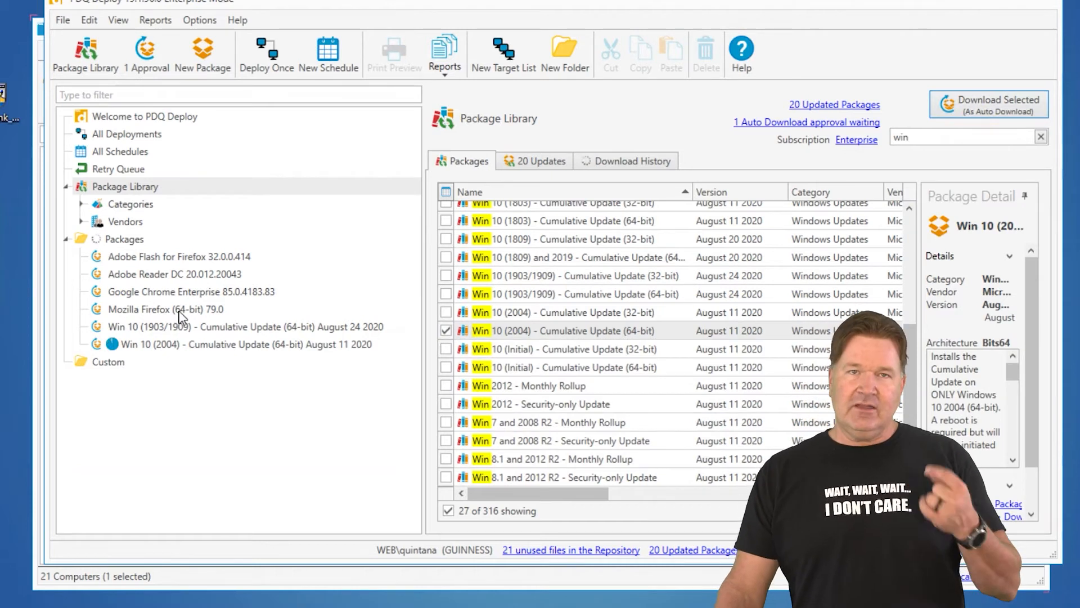
pyautogui.moveTo(93, 320)
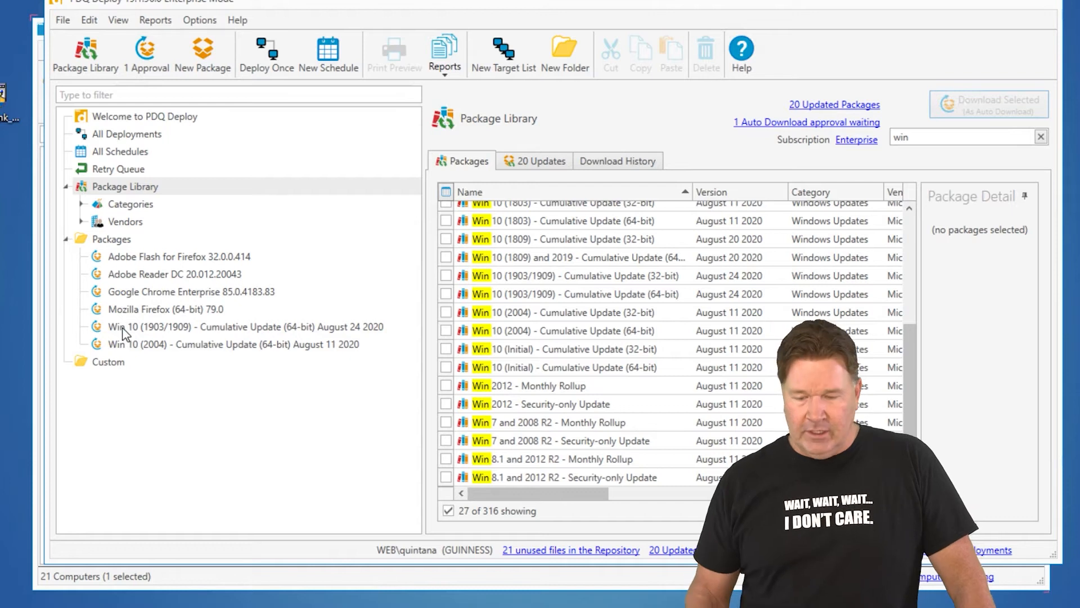
pyautogui.click(199, 19)
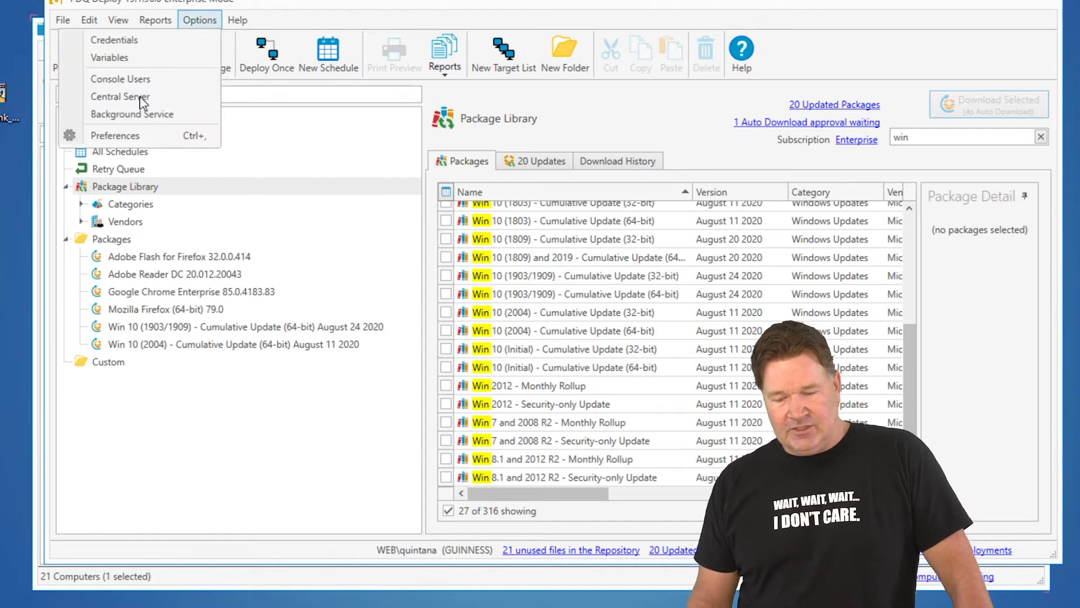
pyautogui.click(115, 135)
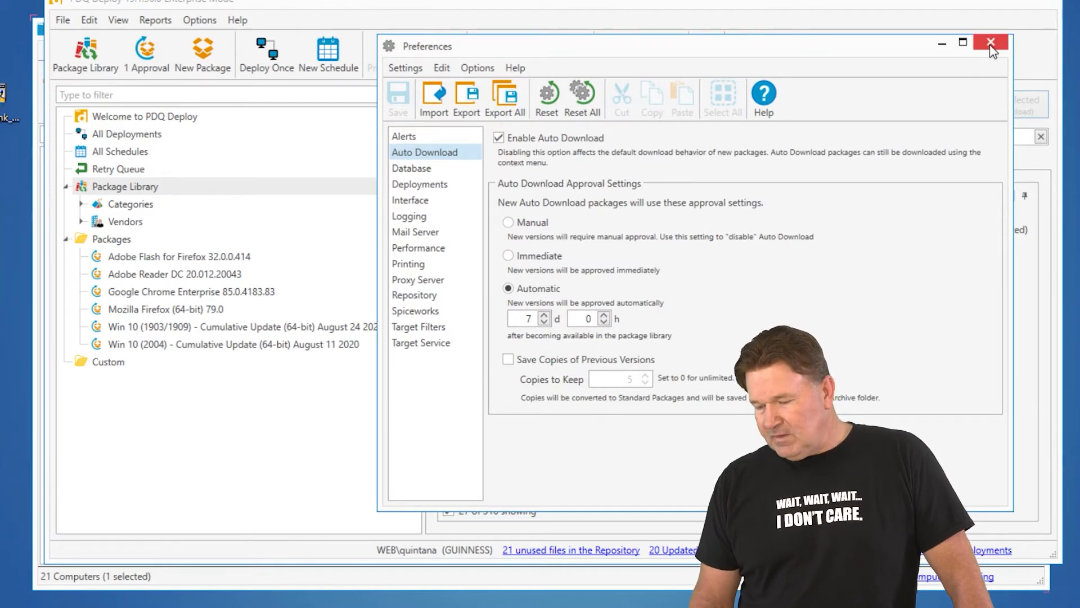
pyautogui.click(990, 43)
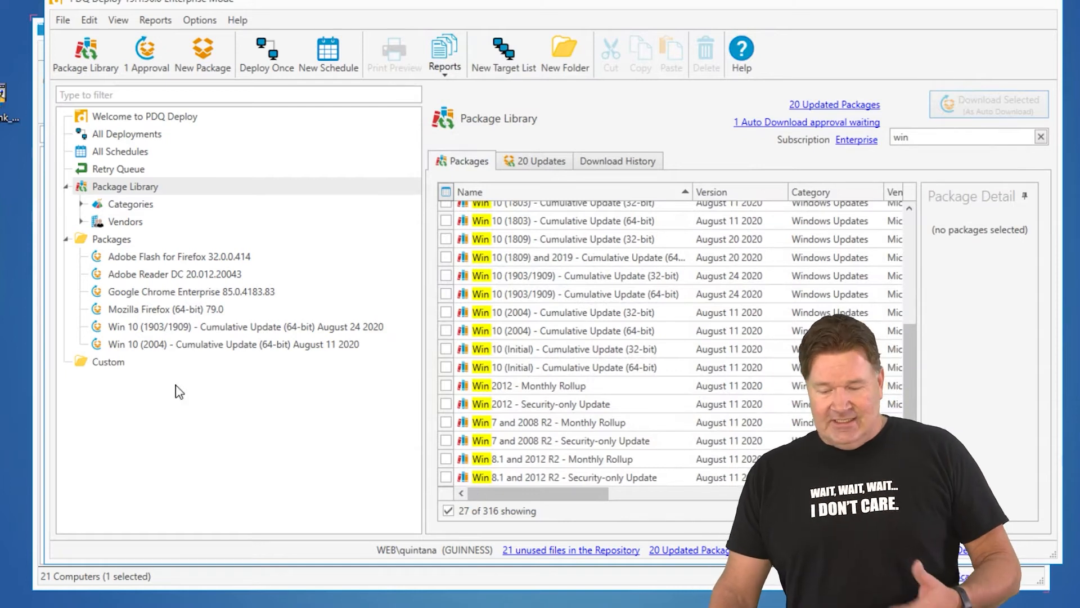
# Step: Try Deploy Once for Win 10 (1903/1909), targeting the 1903 64-bit collection, then close it
pyautogui.click(246, 326)
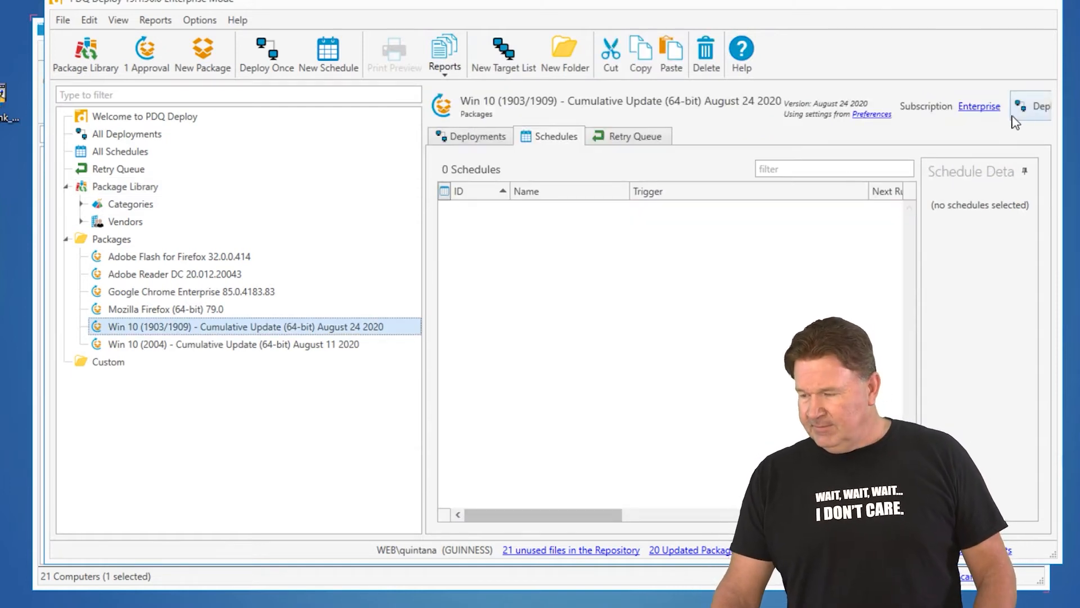
pyautogui.click(1040, 105)
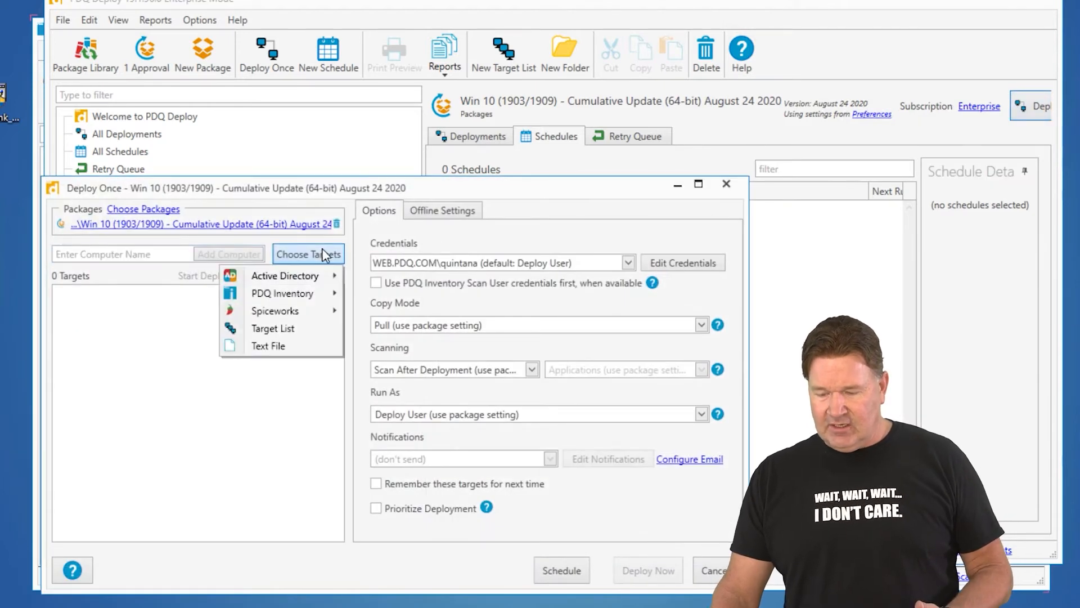
pyautogui.moveTo(282, 292)
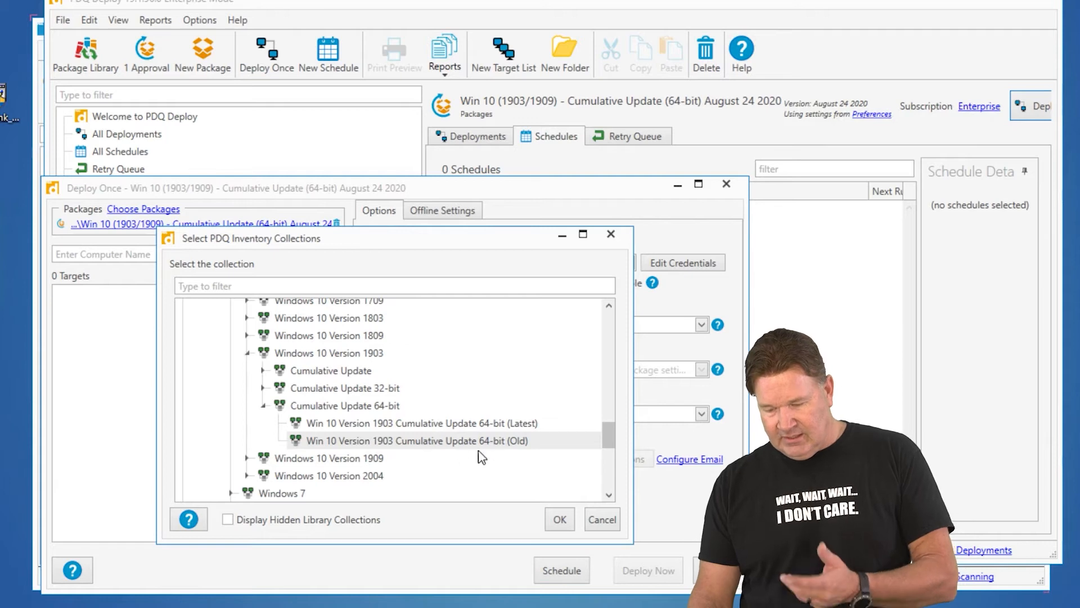
pyautogui.click(558, 519)
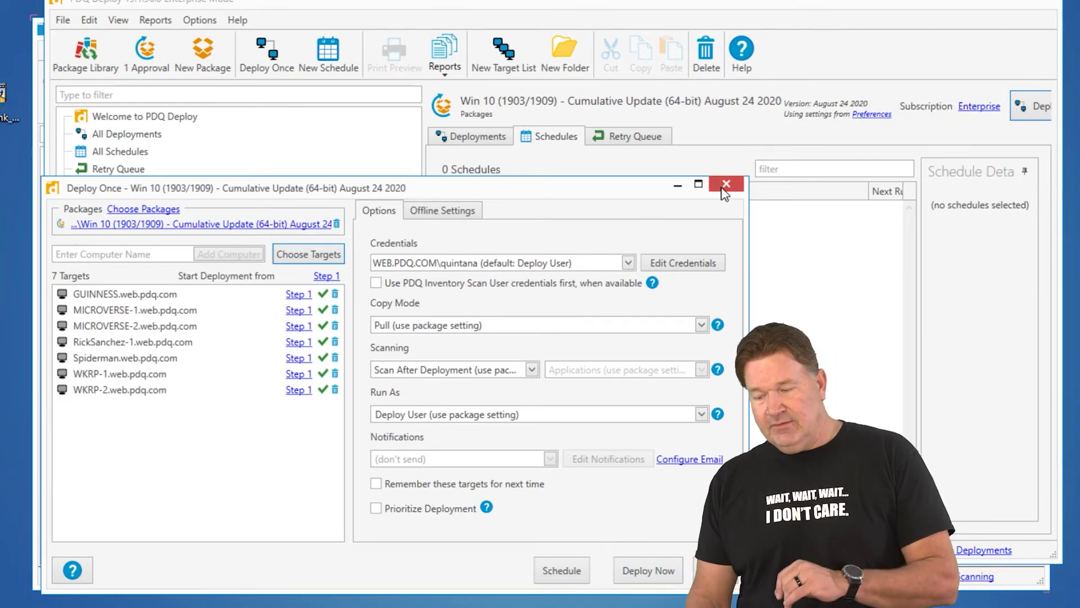
pyautogui.click(725, 184)
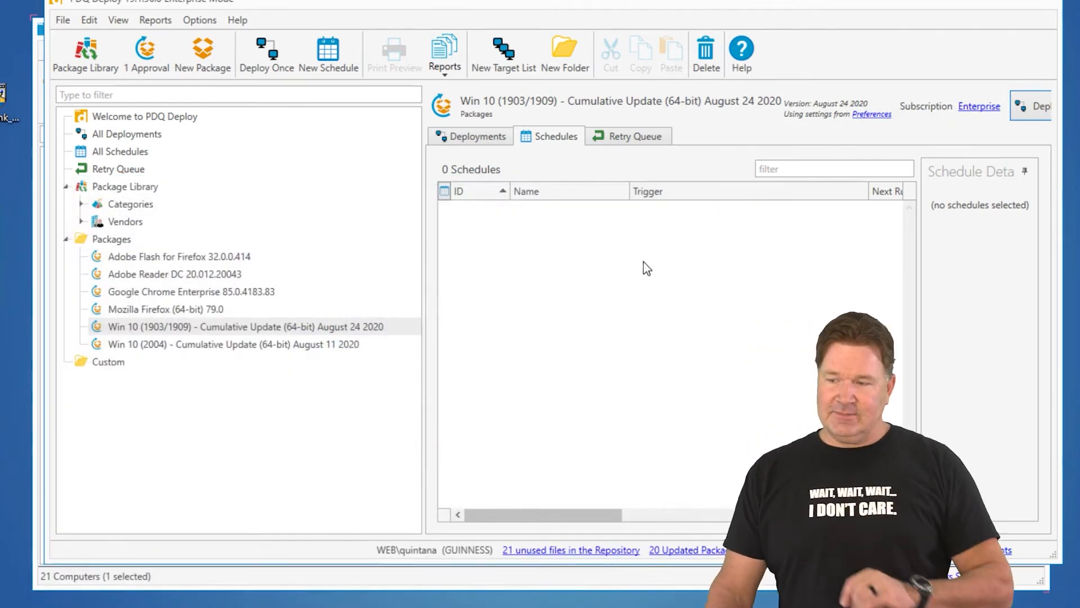
# Step: Create a new schedule named '1903 - 64' and choose its target computers
pyautogui.click(1036, 106)
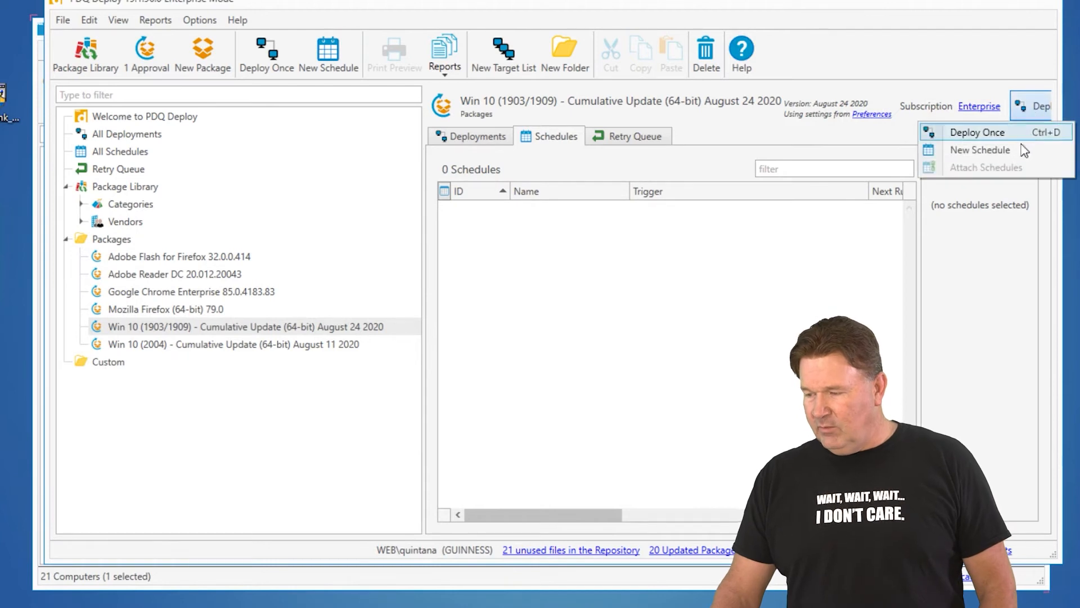
pyautogui.click(979, 150)
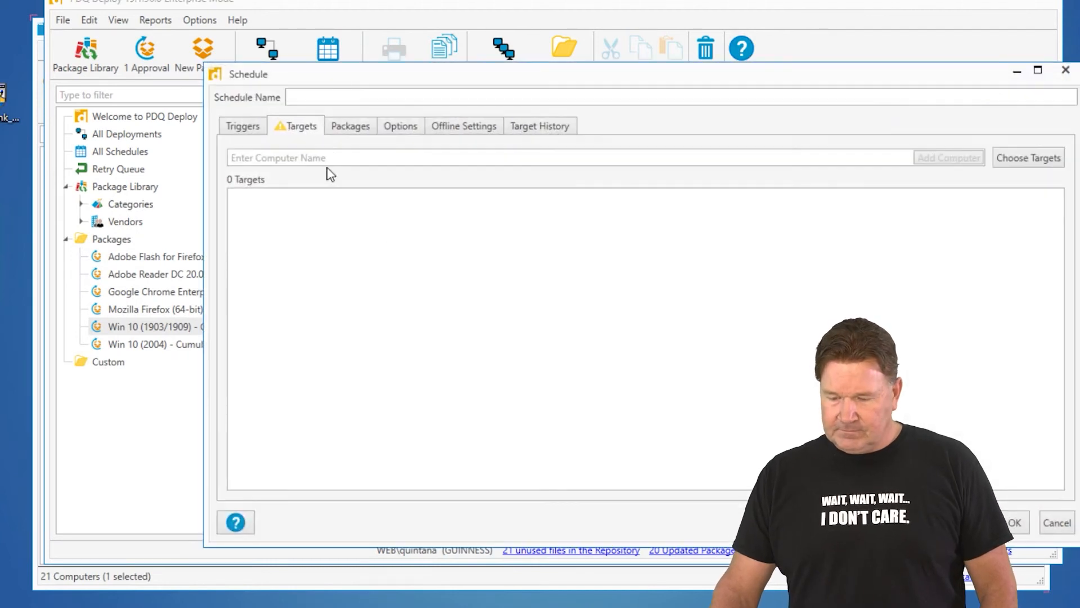
pyautogui.write('1')
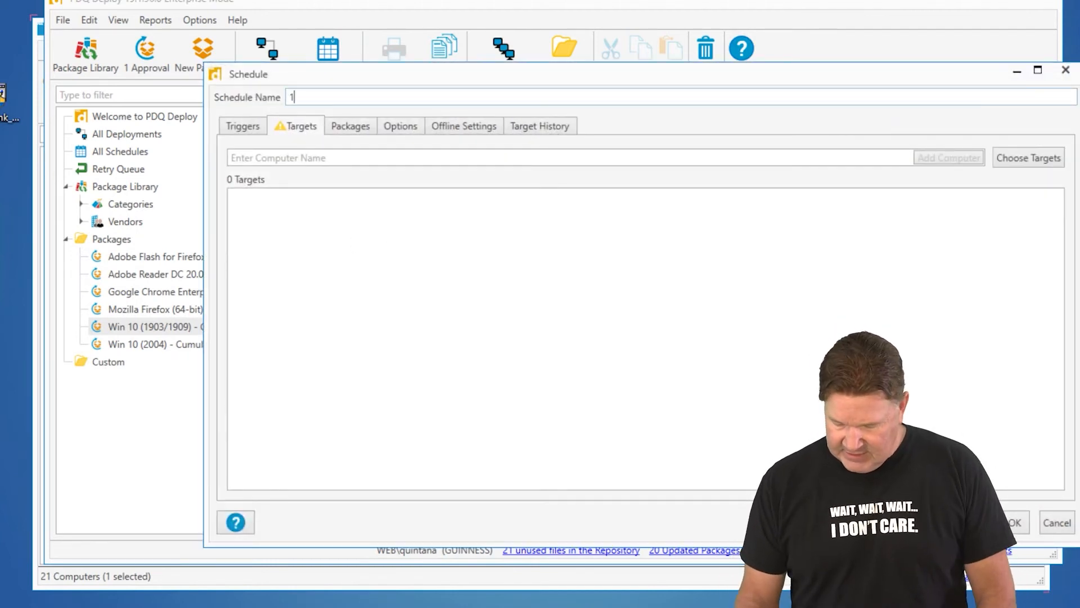
pyautogui.write('903 -')
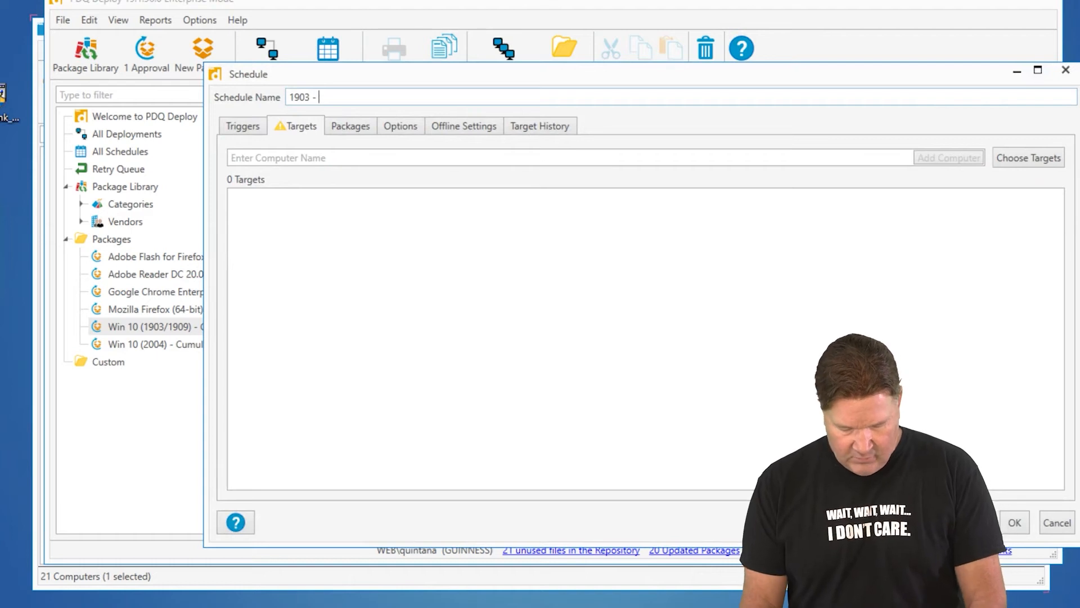
pyautogui.write('64')
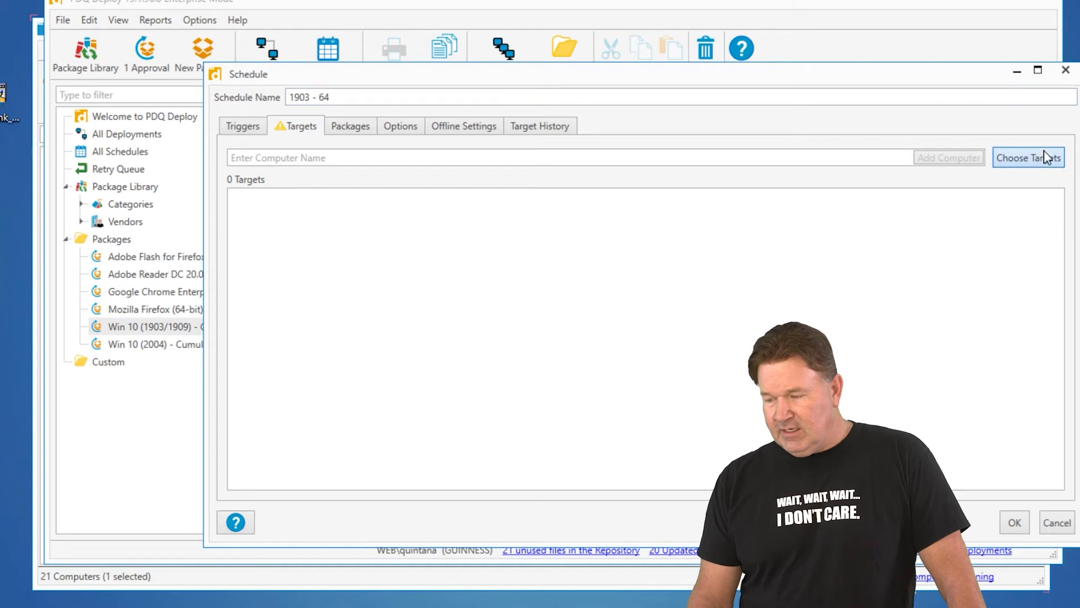
pyautogui.click(1028, 157)
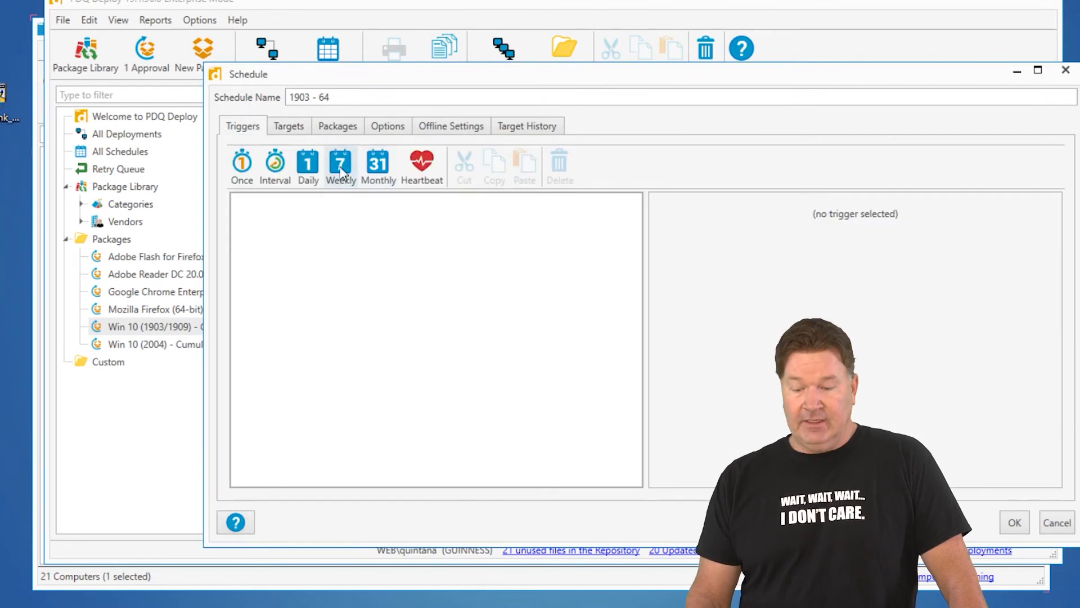
# Step: Add a weekly Friday trigger and review the schedule's options
pyautogui.click(340, 166)
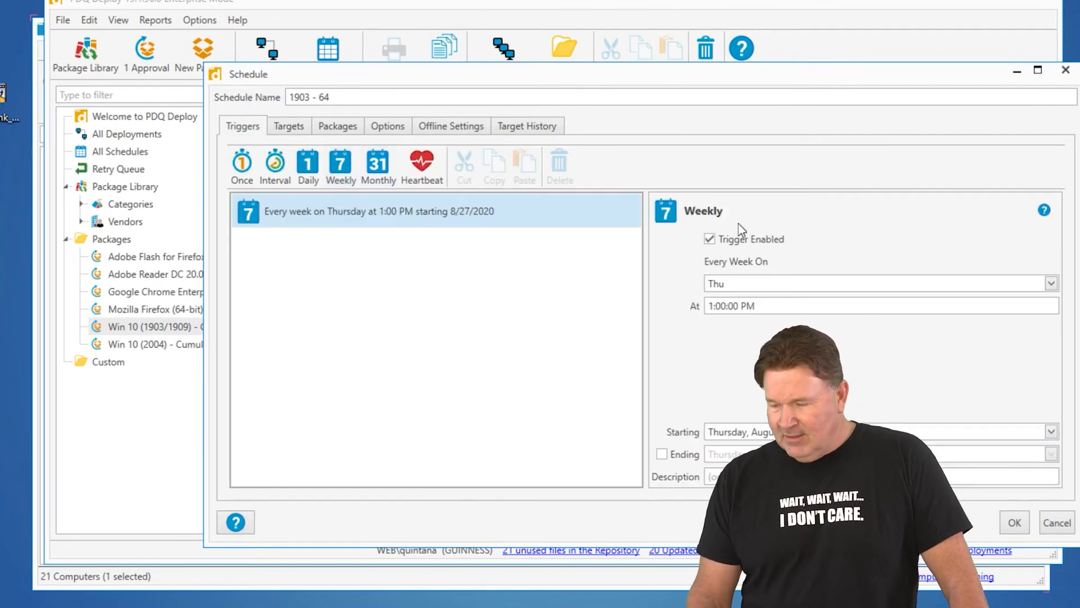
pyautogui.click(1049, 283)
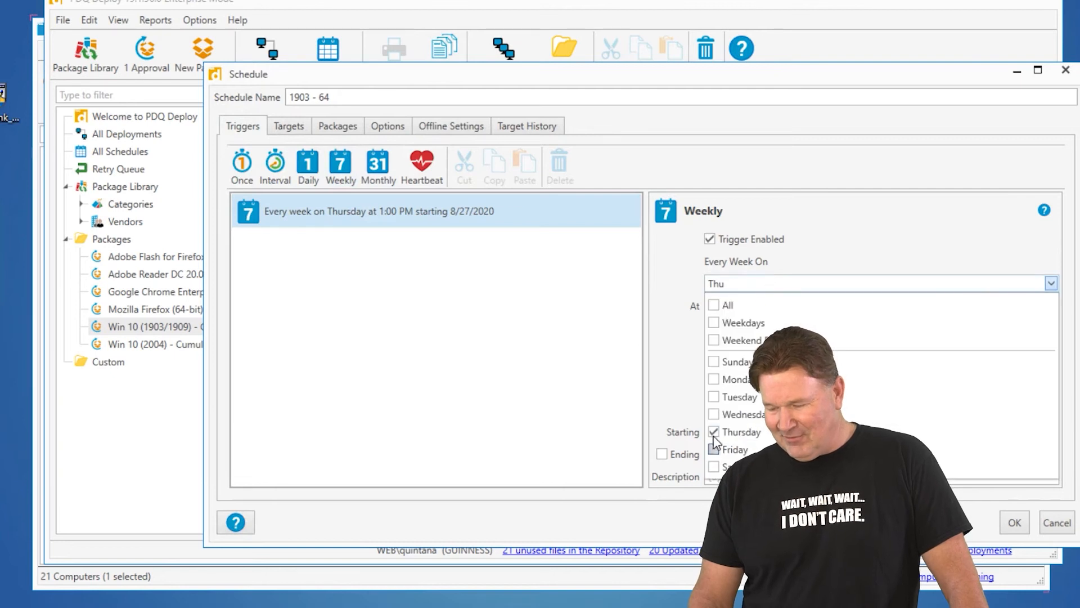
pyautogui.click(727, 449)
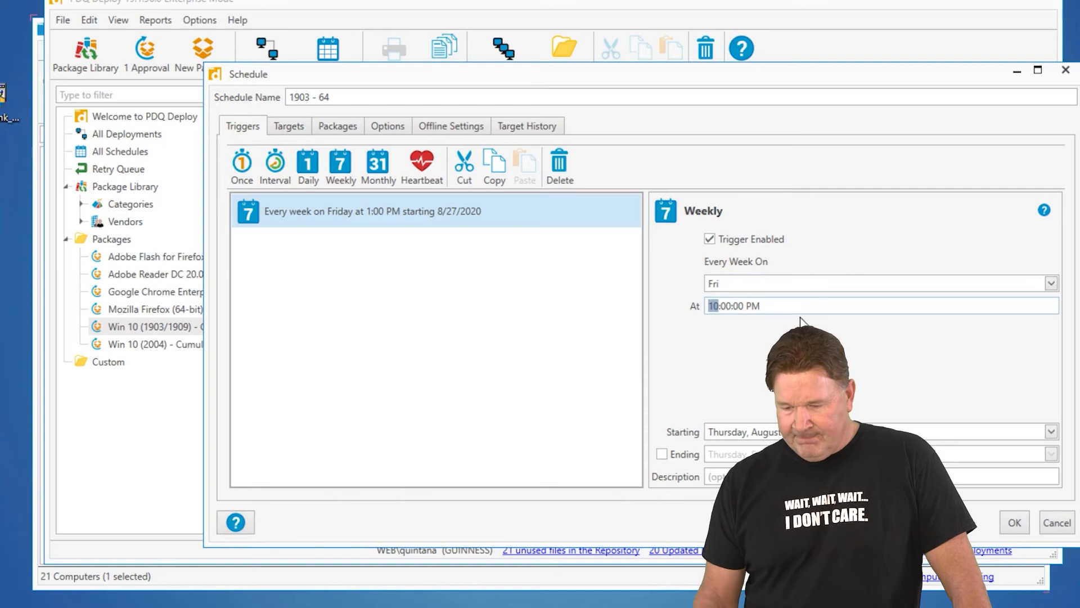
pyautogui.click(388, 125)
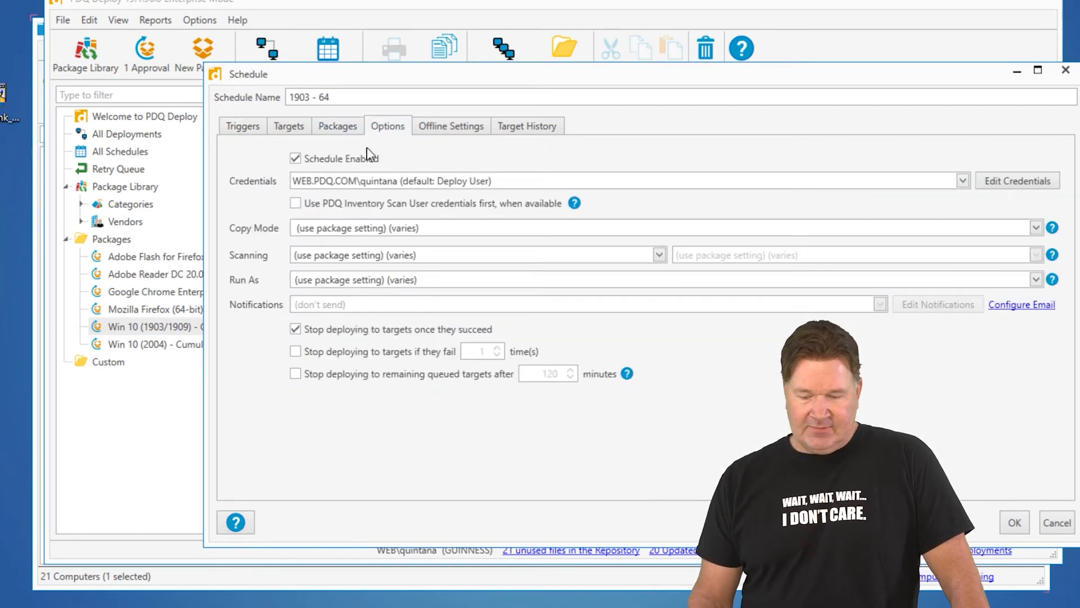